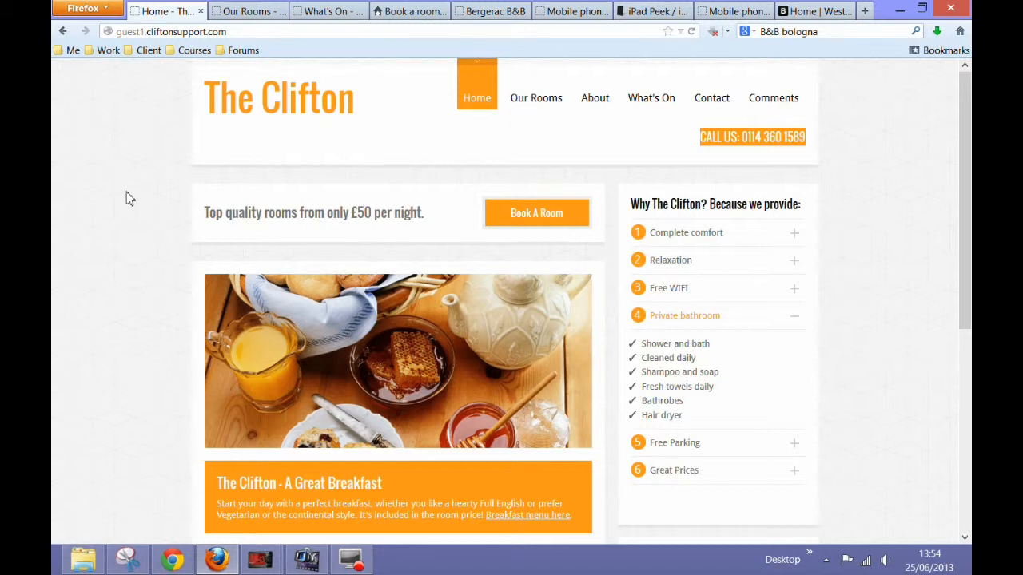
Pause the Bergerac B&B Dordogne Valley video at about 0:36.
scroll("down", 3)
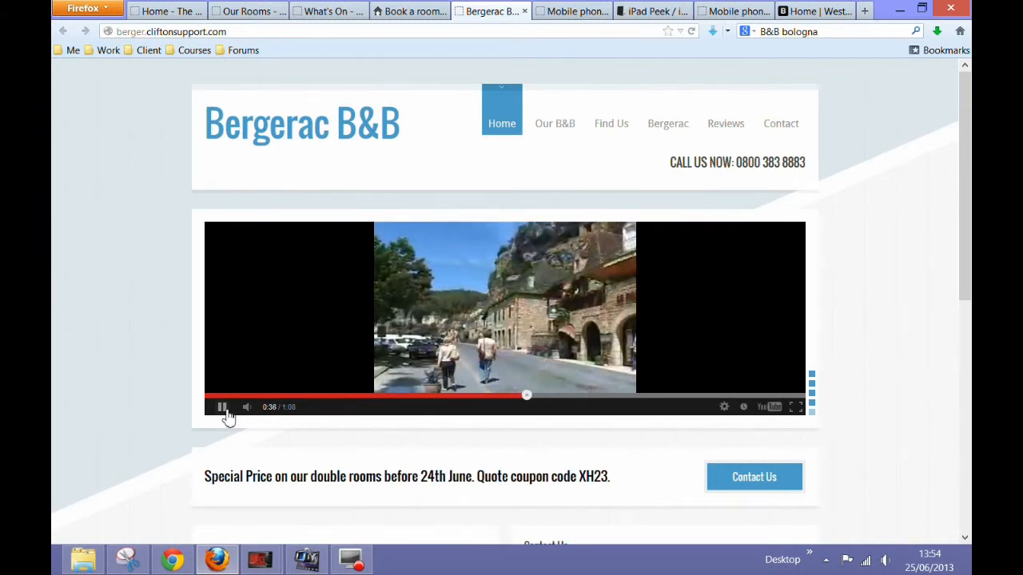
left_click(222, 407)
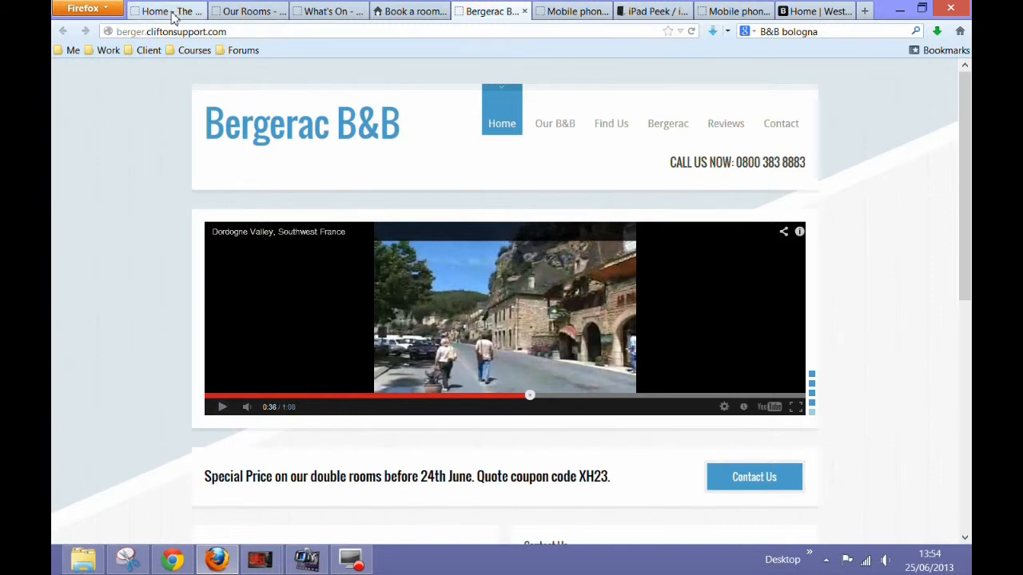
Toggle the Complete comfort and Private bathroom items in the Why The Clifton list.
left_click(166, 10)
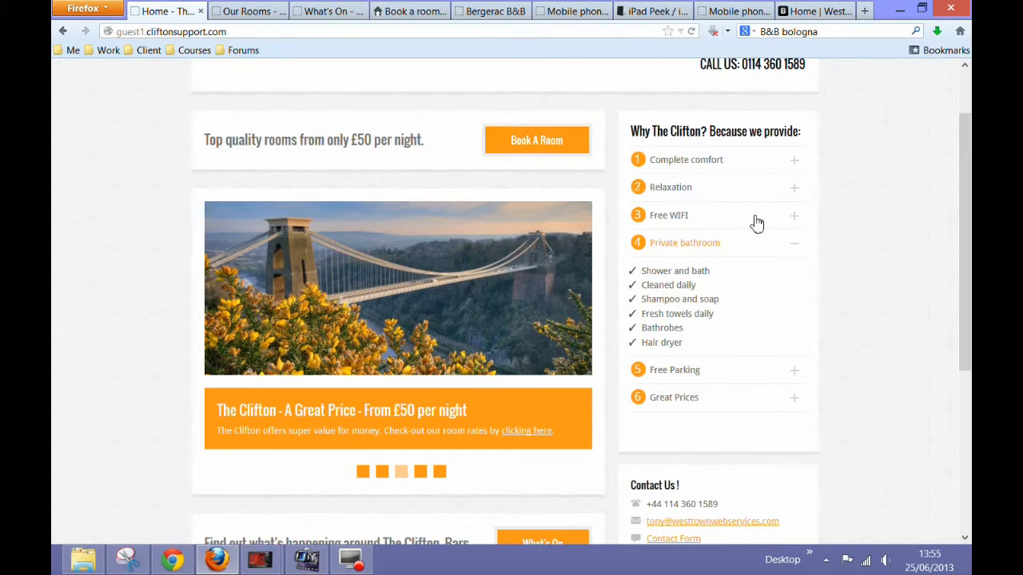
left_click(794, 243)
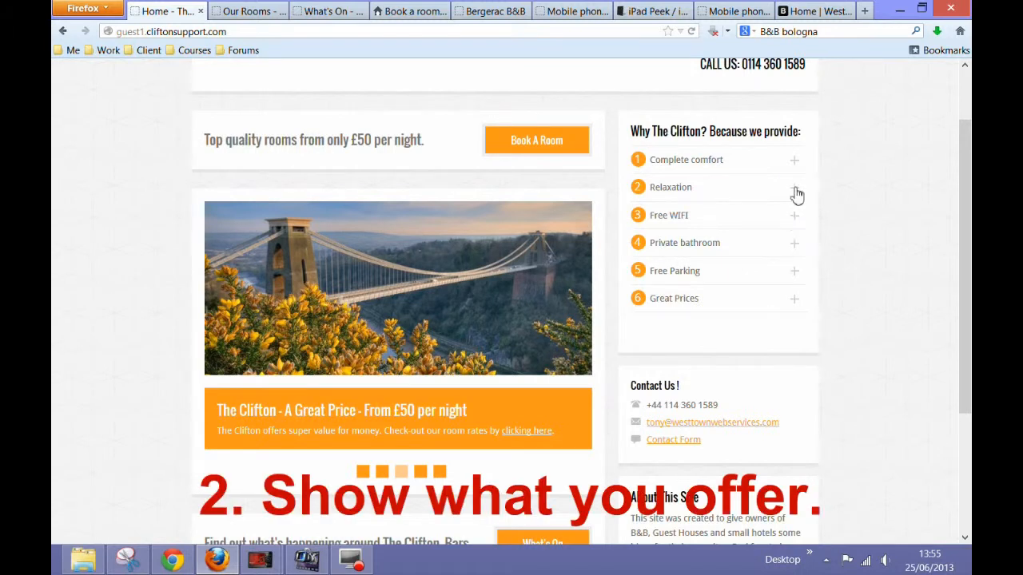
left_click(671, 187)
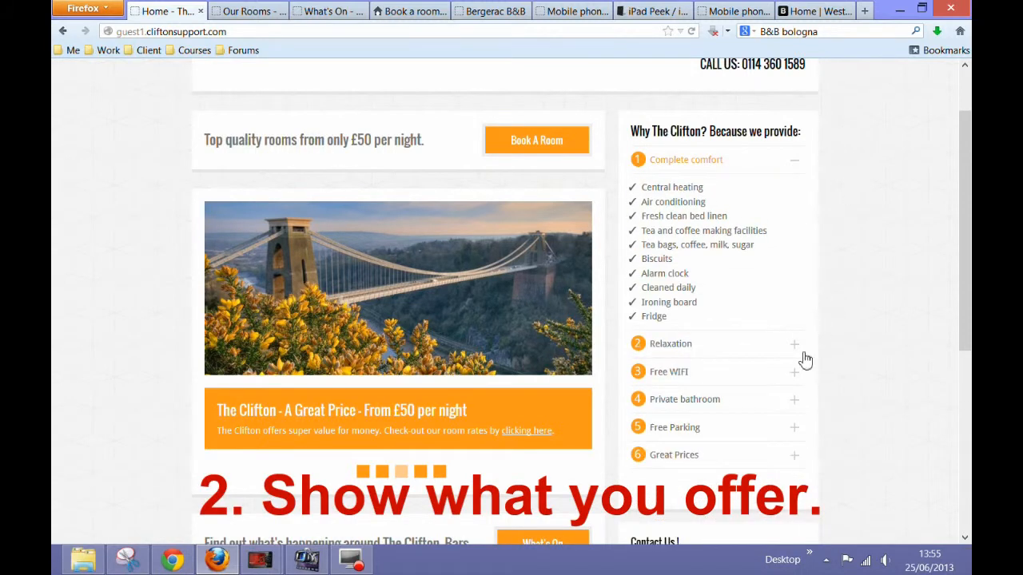
left_click(684, 243)
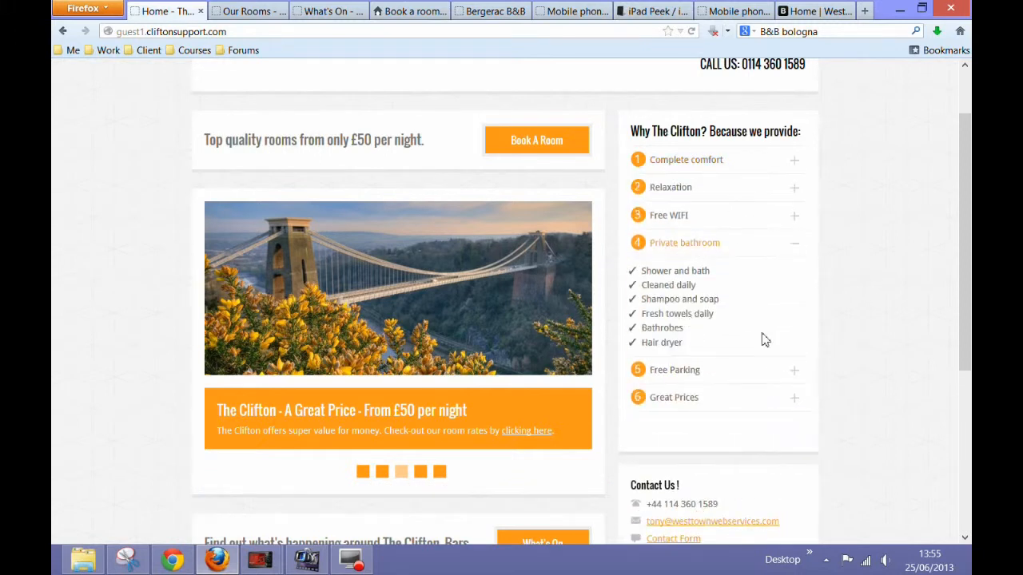
mouse_move(839, 310)
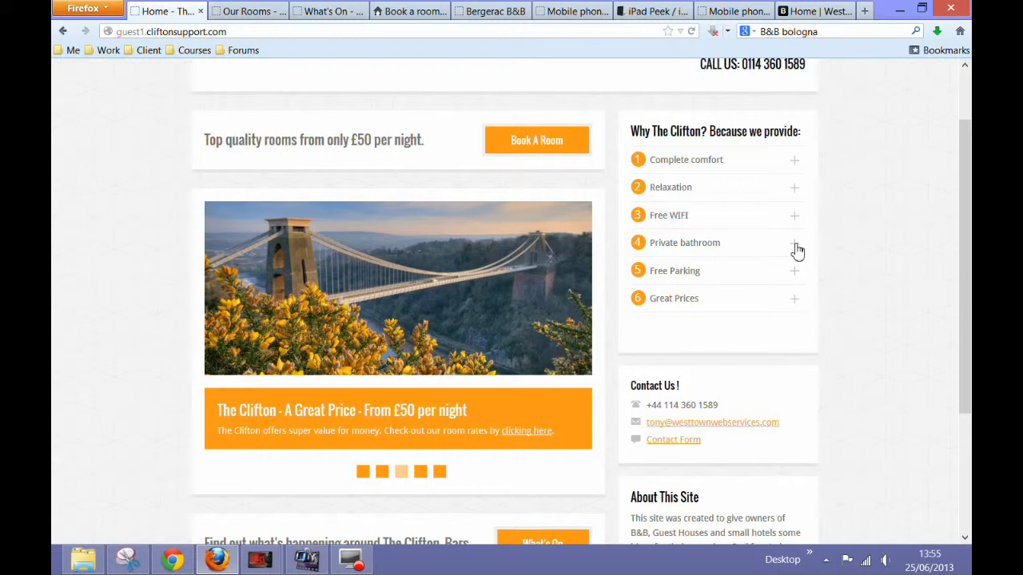
scroll("down", 3)
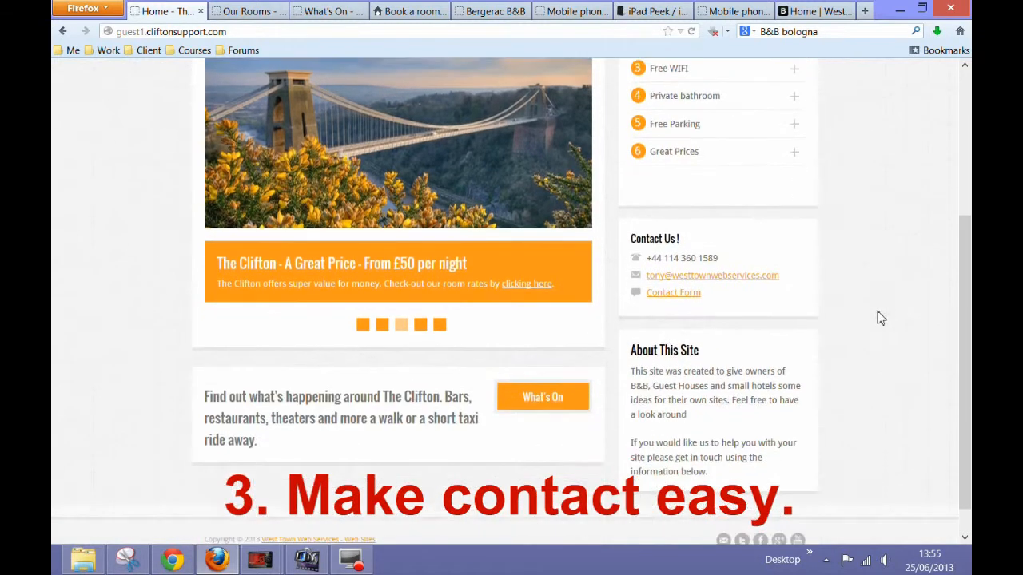
scroll("down", 3)
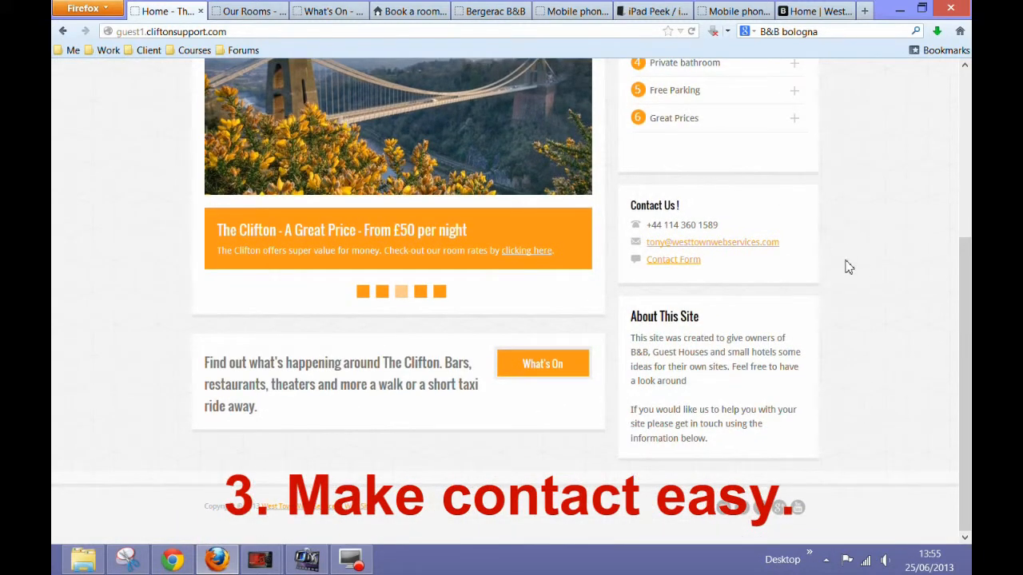
mouse_move(716, 198)
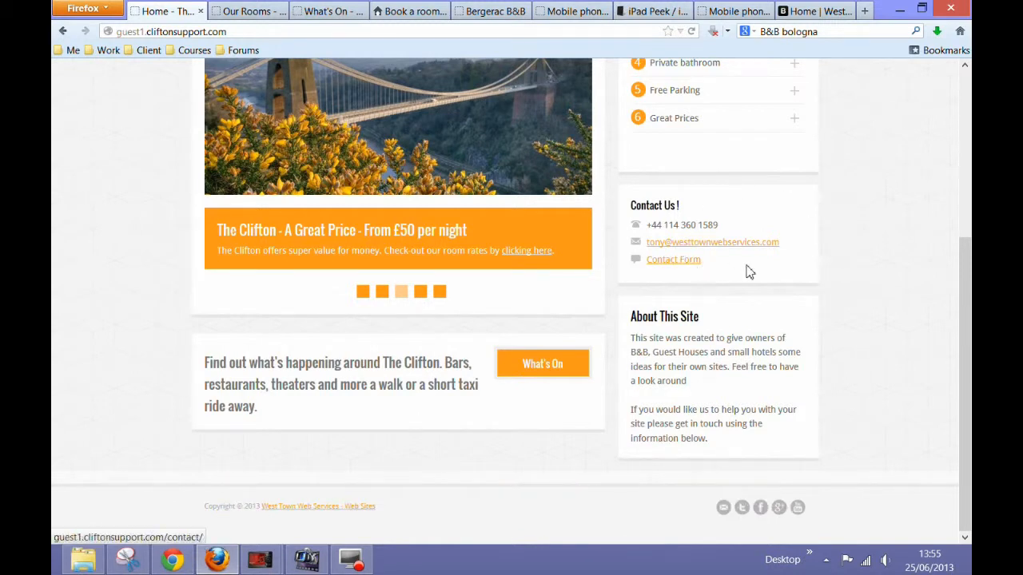
scroll("up", 3)
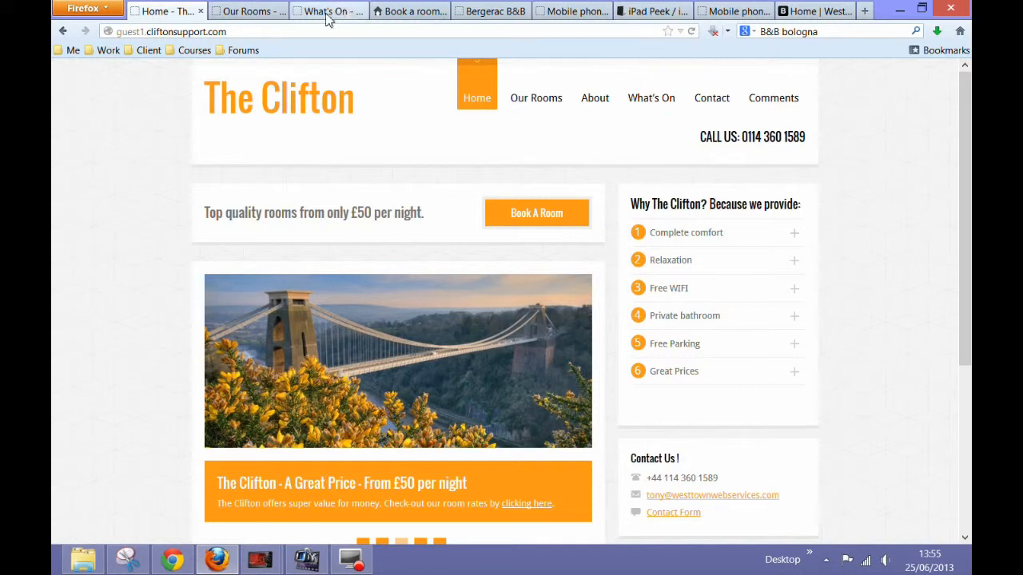
Review the Our Rooms availability grid and booking form, then show The Clifton in the phone emulator.
left_click(535, 97)
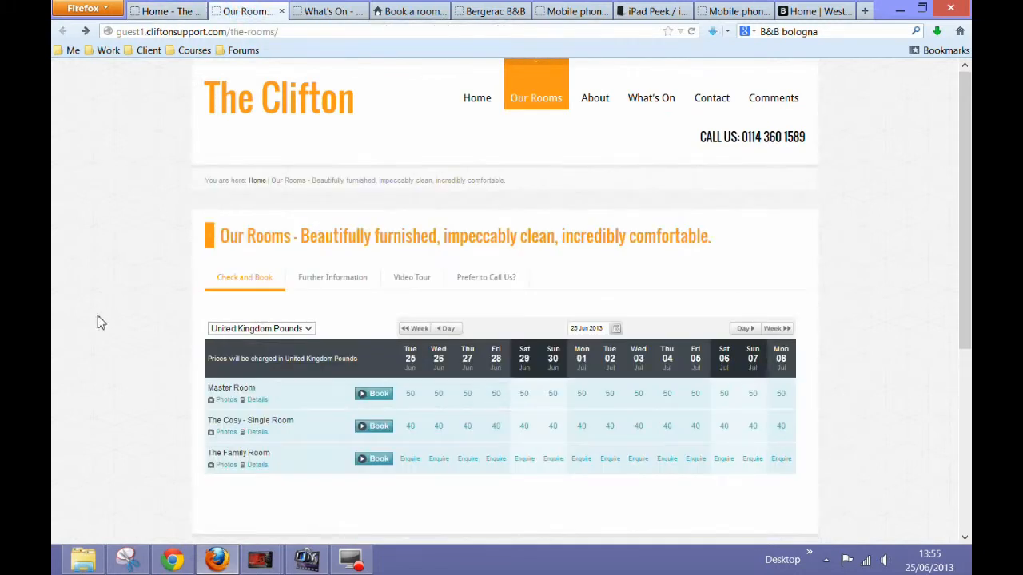
scroll("down", 3)
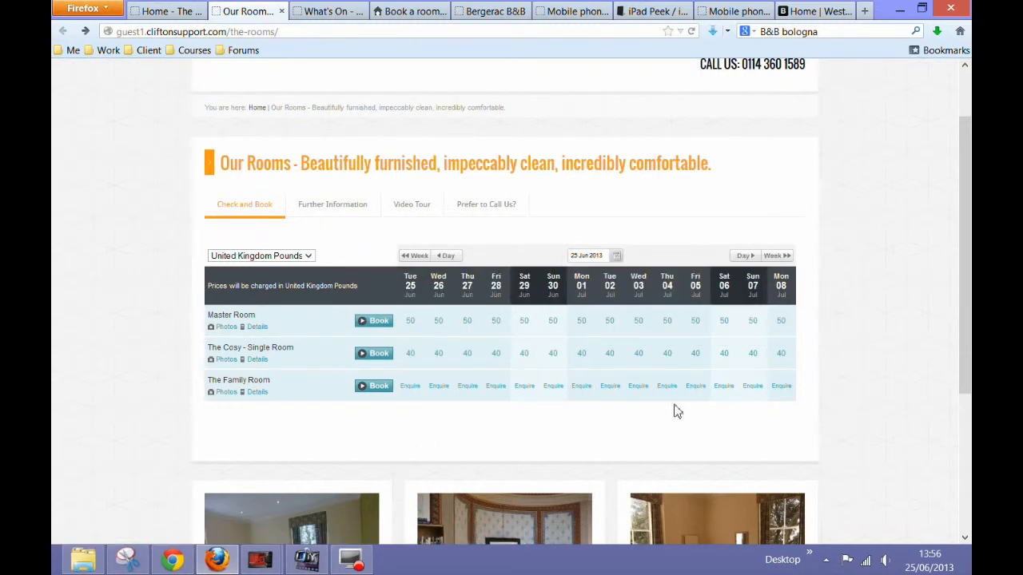
mouse_move(872, 327)
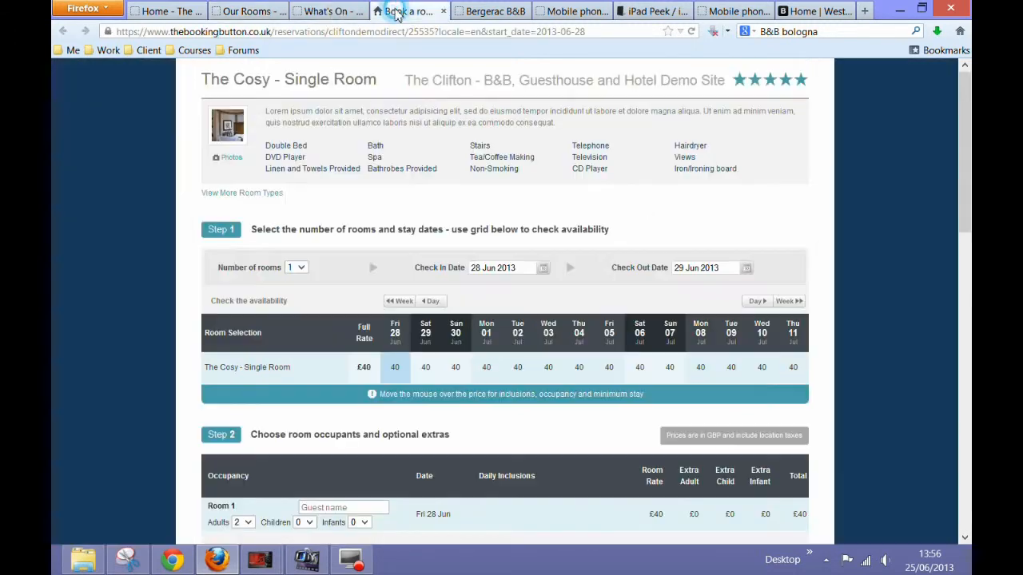
scroll("down", 3)
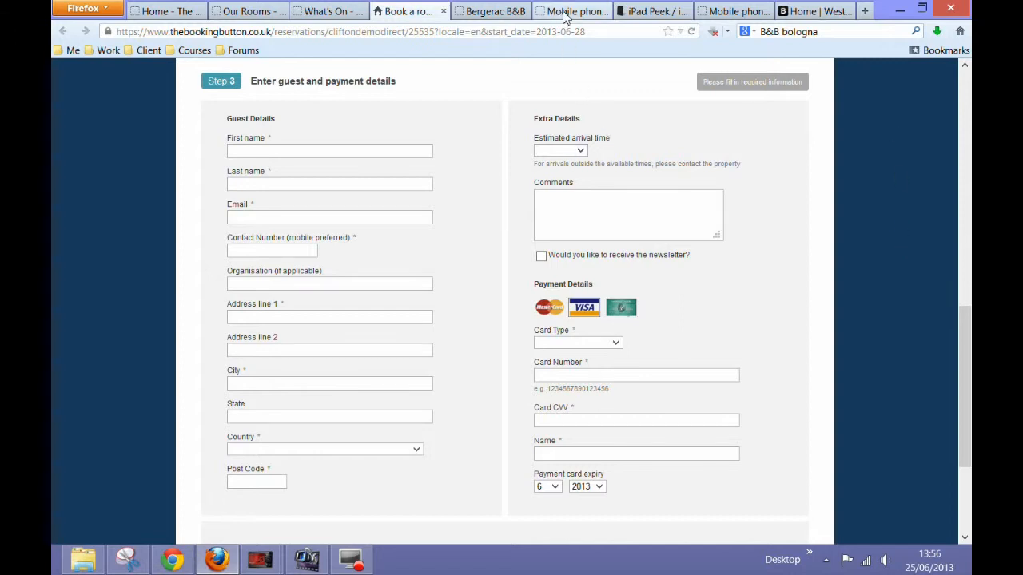
left_click(572, 9)
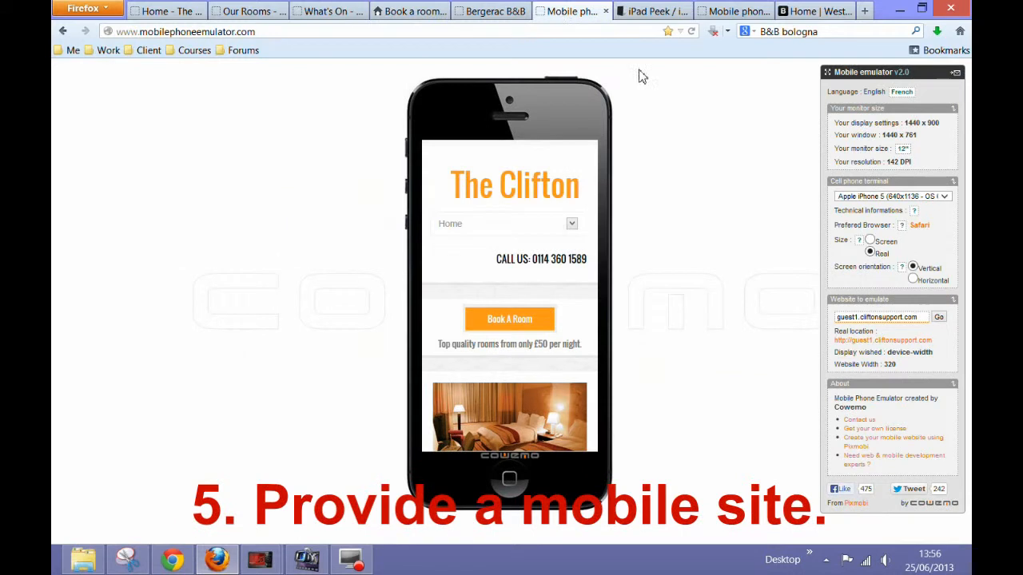
mouse_move(652, 11)
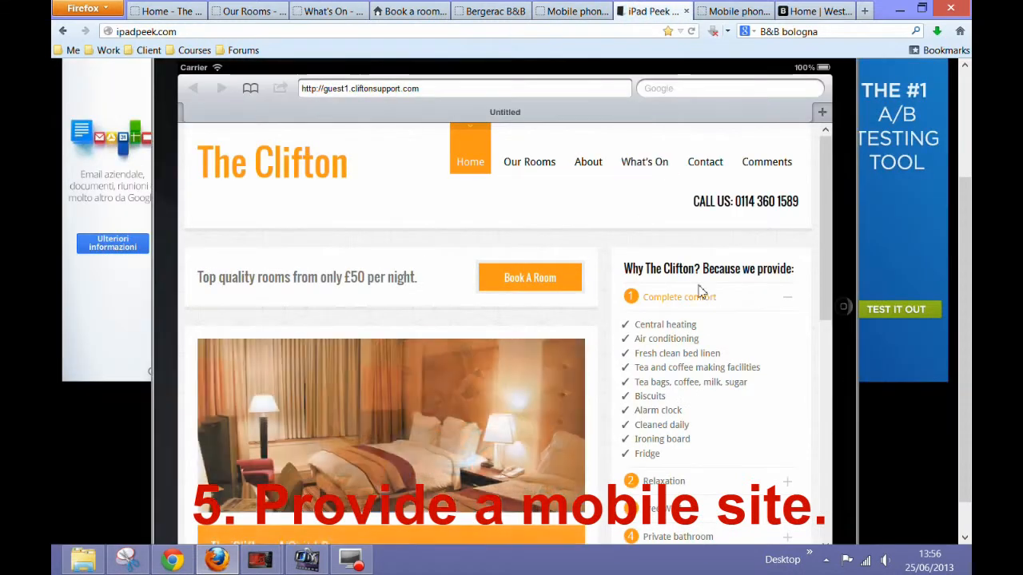
Scroll The Clifton on the simulated iPhone, then return to its desktop home page.
scroll("down", 3)
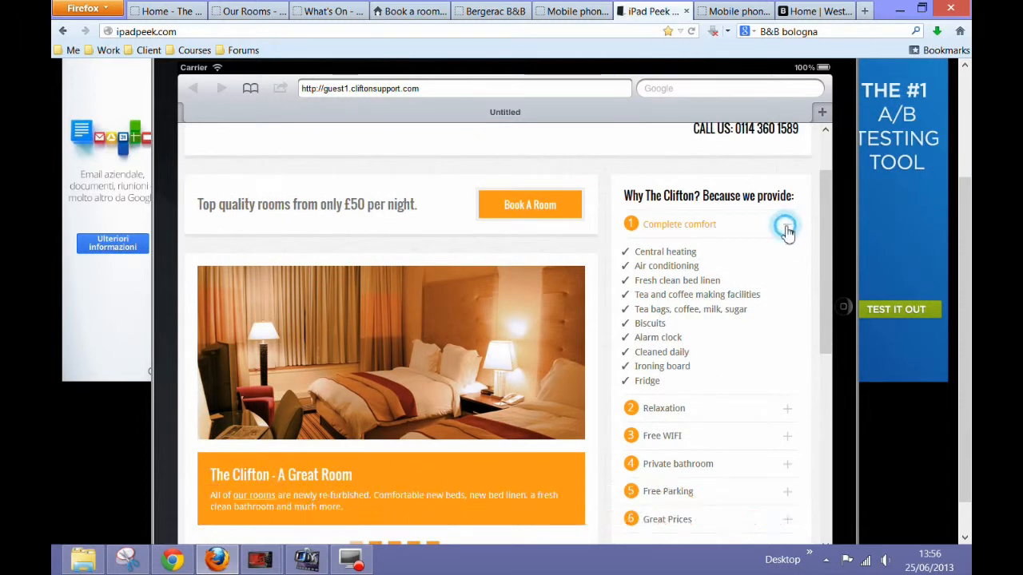
left_click(570, 10)
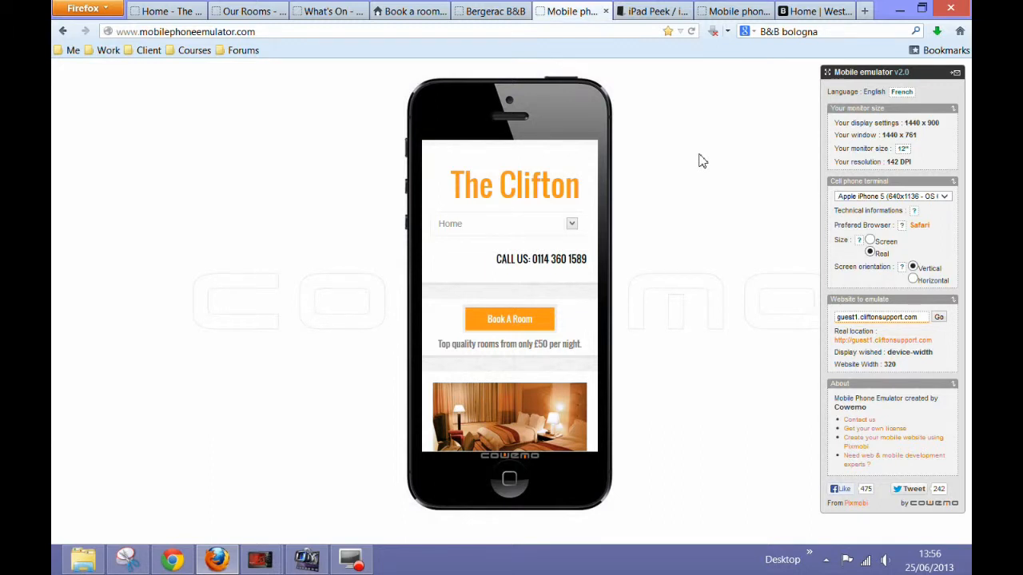
mouse_move(700, 164)
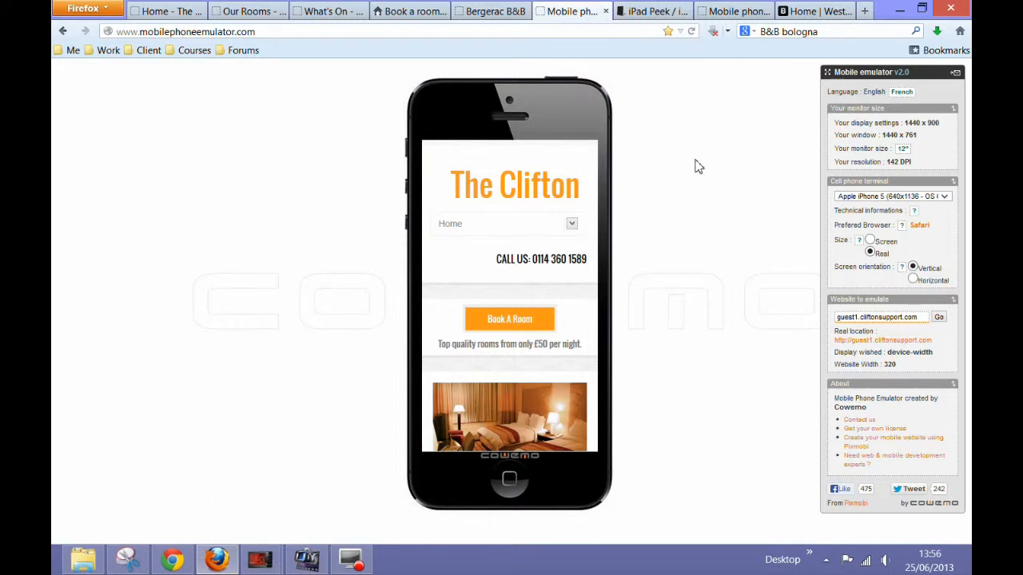
mouse_move(700, 137)
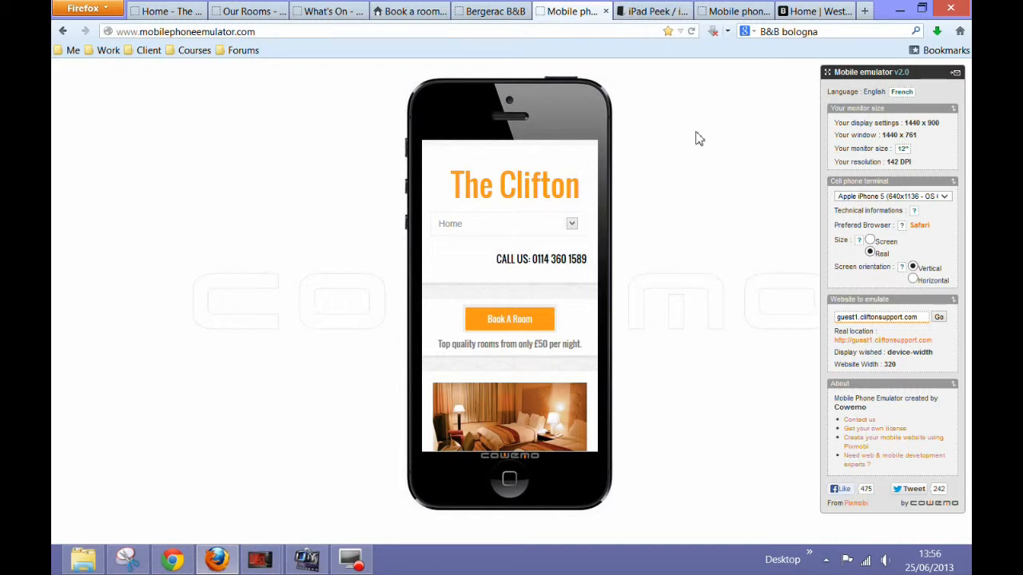
mouse_move(735, 32)
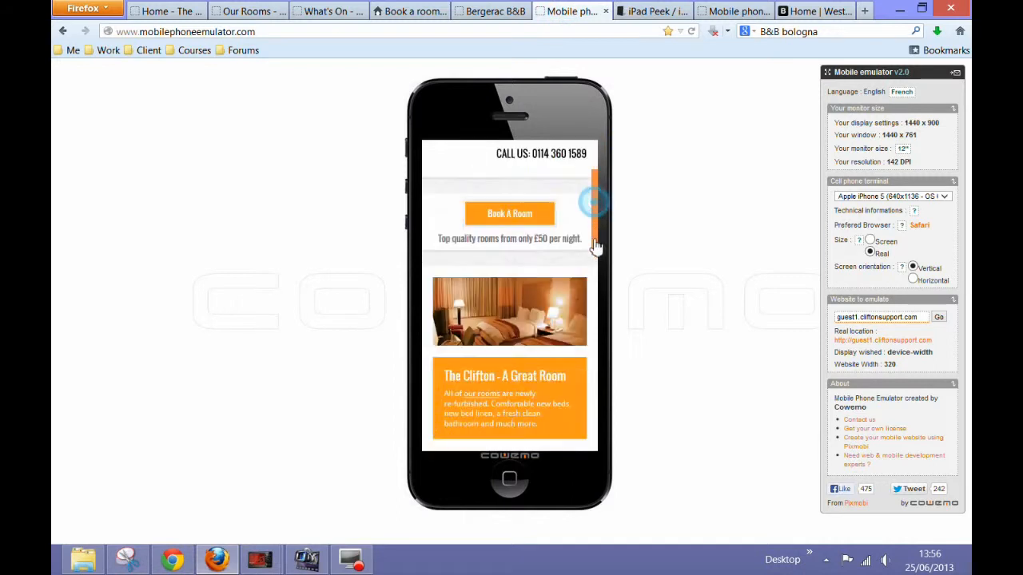
scroll("down", 3)
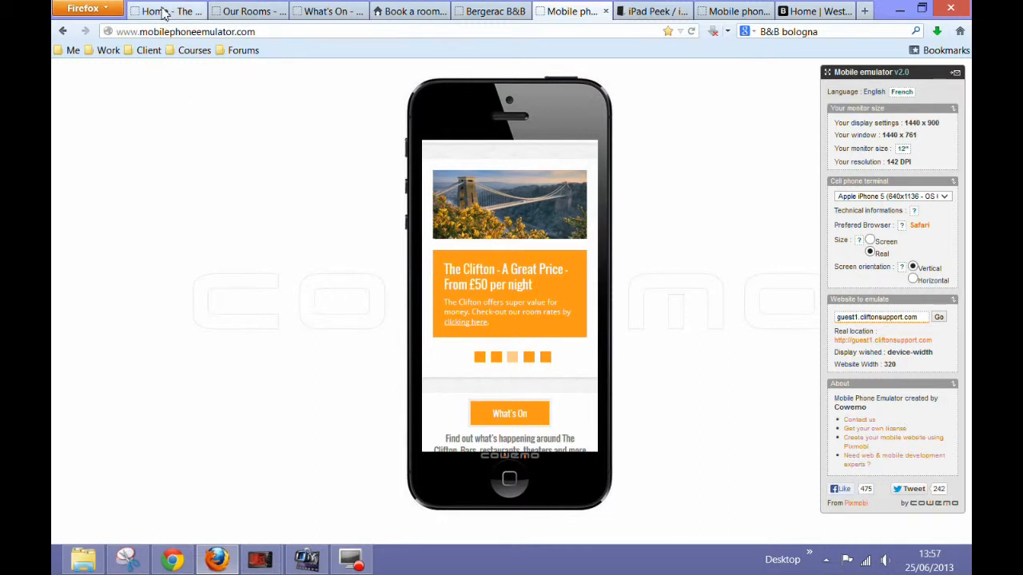
left_click(168, 9)
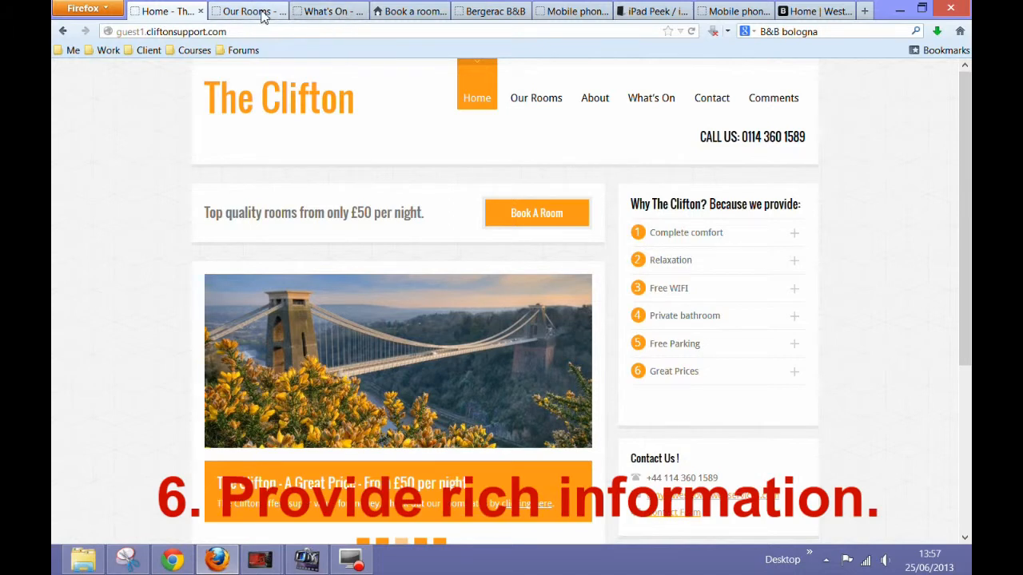
Expand Complete comfort on the Our Rooms page, then show The Clifton's What's On page.
left_click(247, 10)
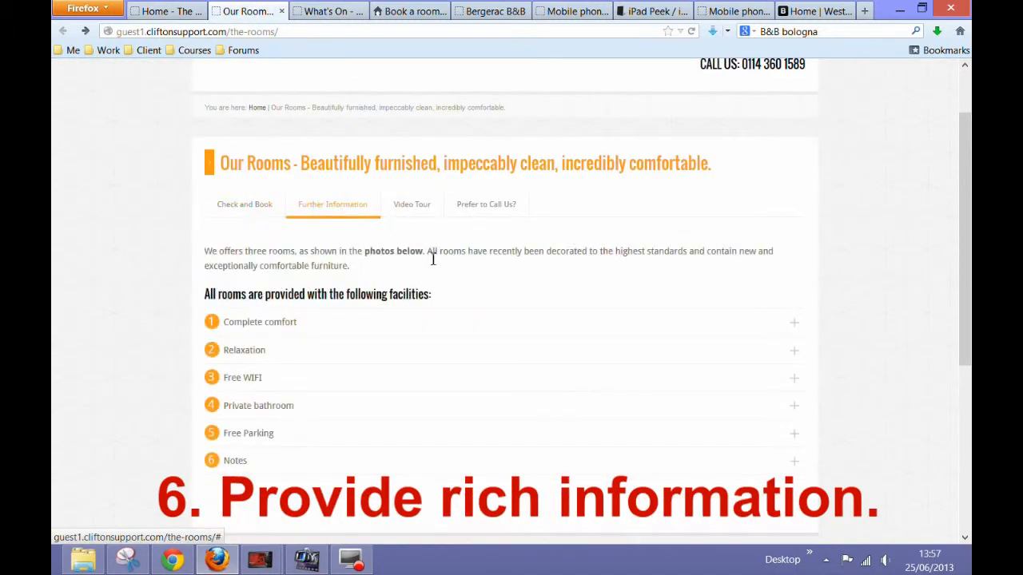
left_click(259, 321)
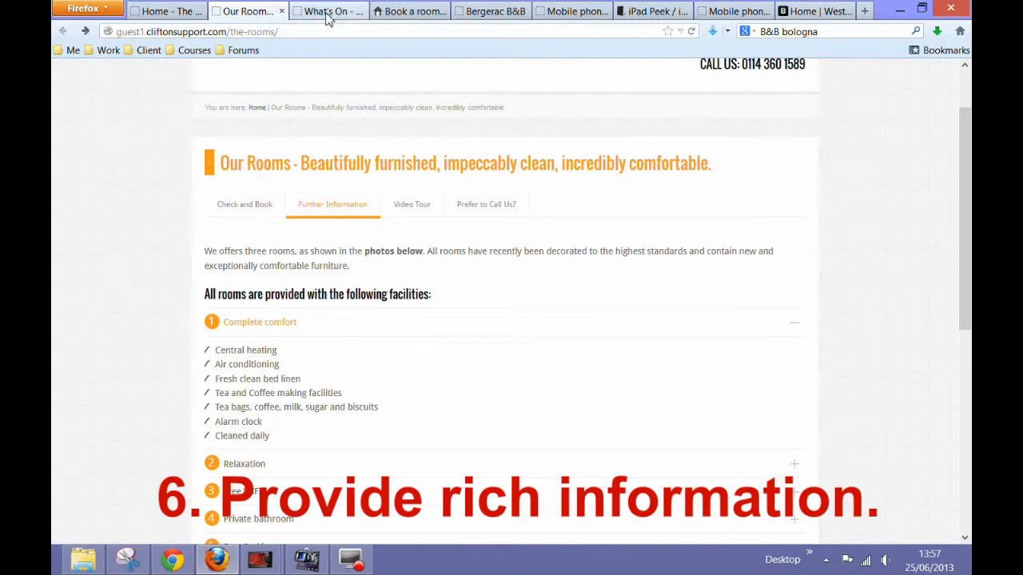
left_click(326, 9)
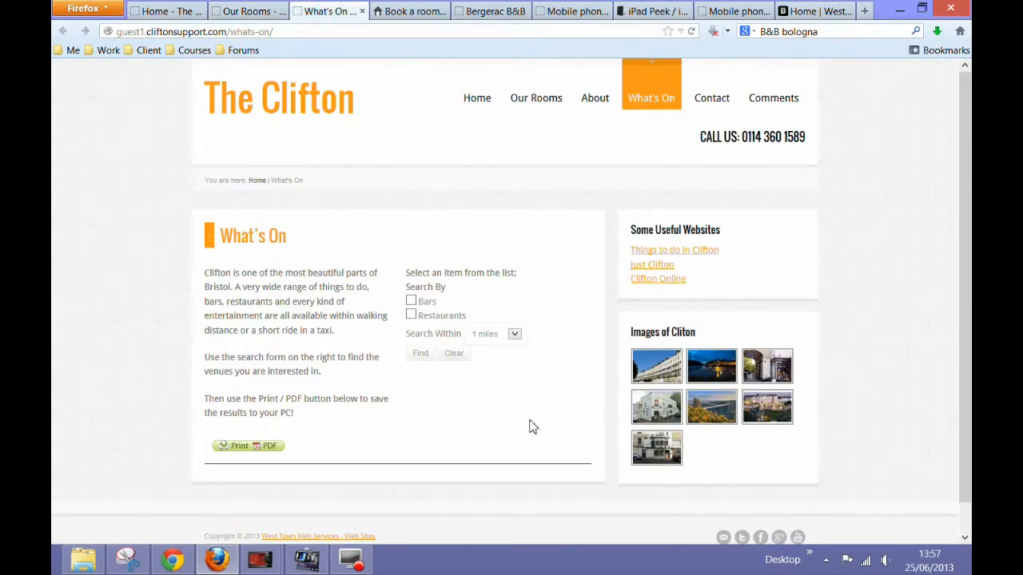
mouse_move(502, 431)
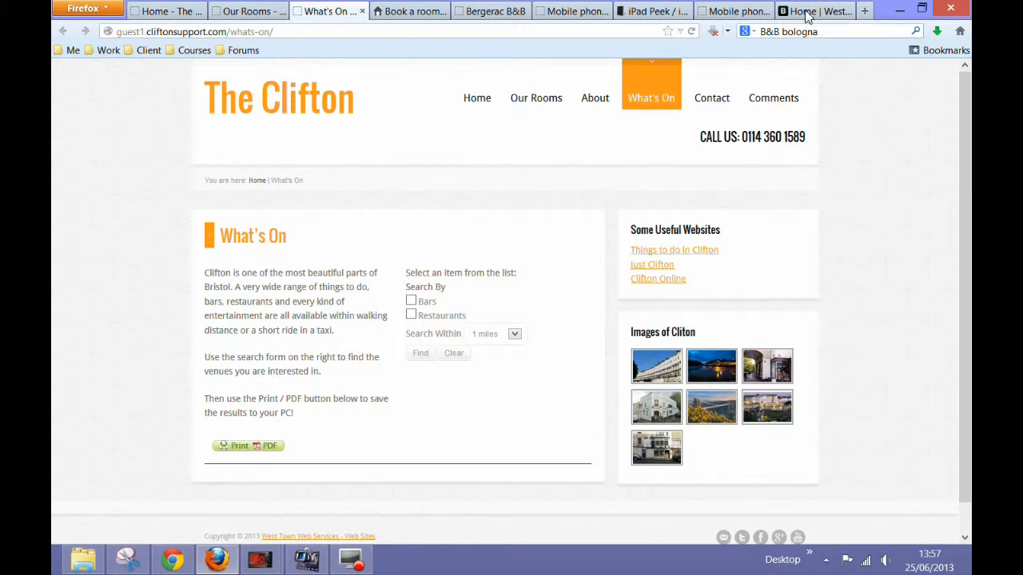
mouse_move(815, 12)
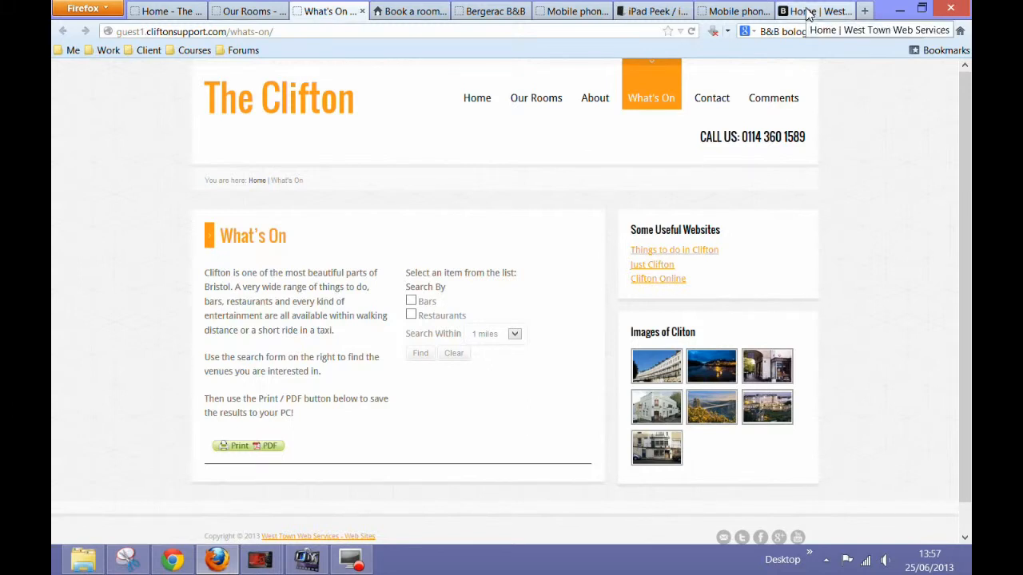
Show the West Town Web Services Testimonials page.
left_click(815, 9)
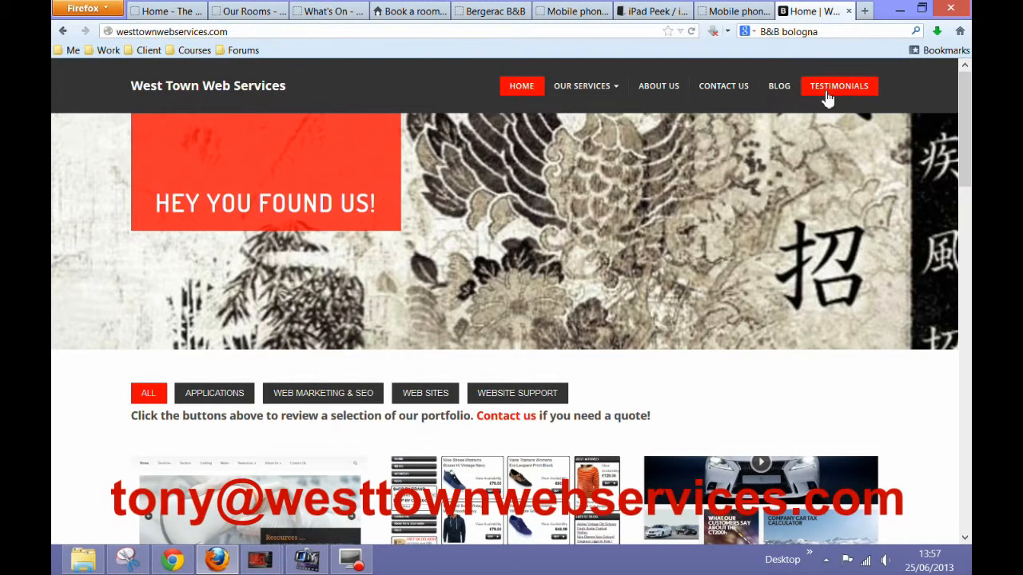
left_click(837, 86)
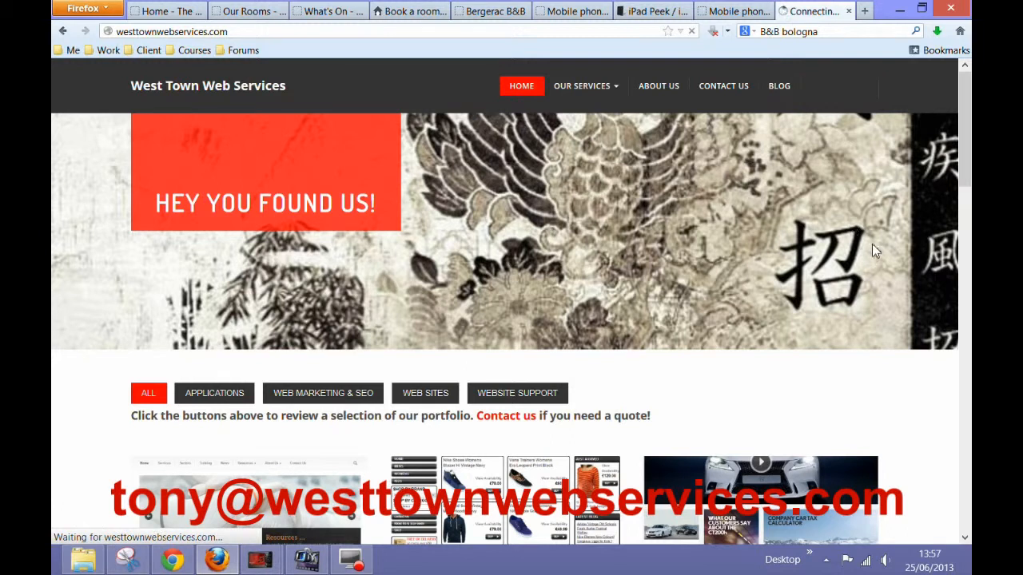
left_click(837, 86)
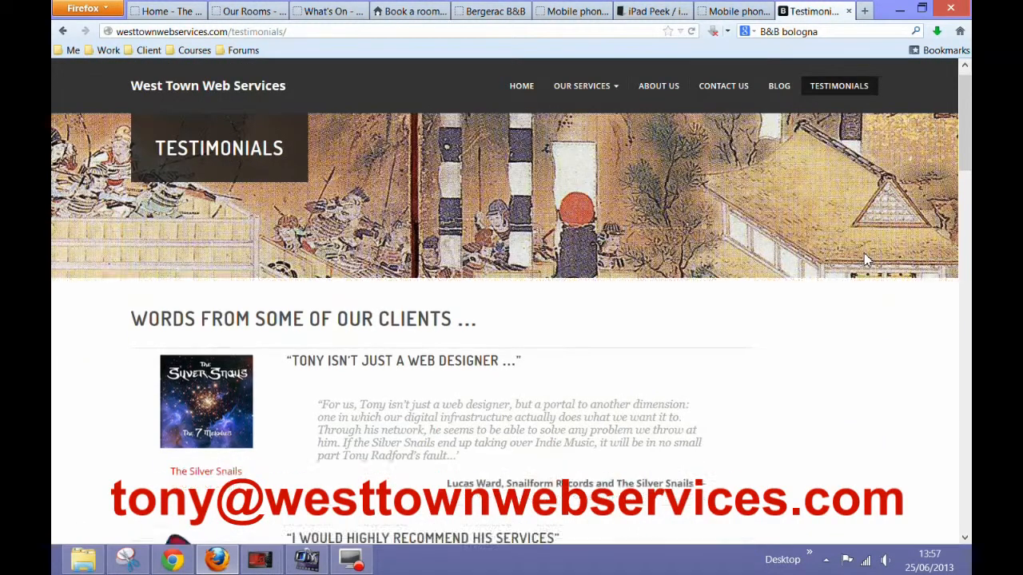
Read down the client testimonials to the final Across Limits review.
scroll("down", 3)
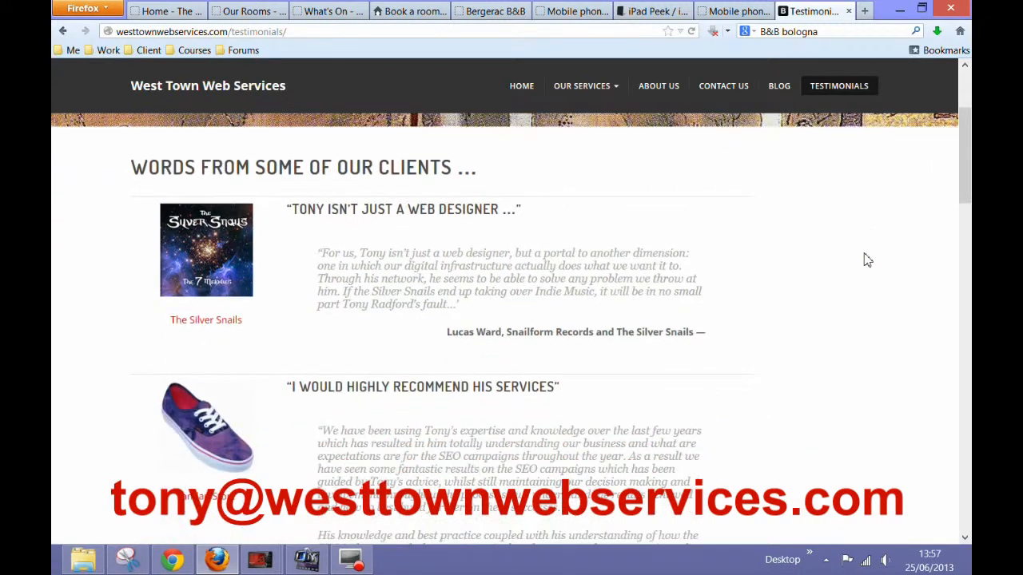
scroll("down", 3)
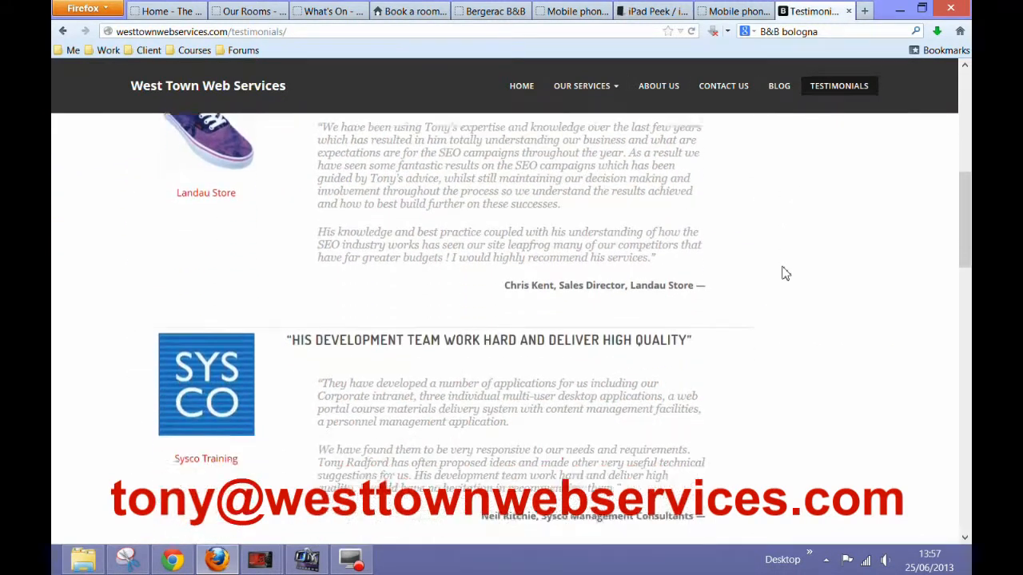
scroll("down", 3)
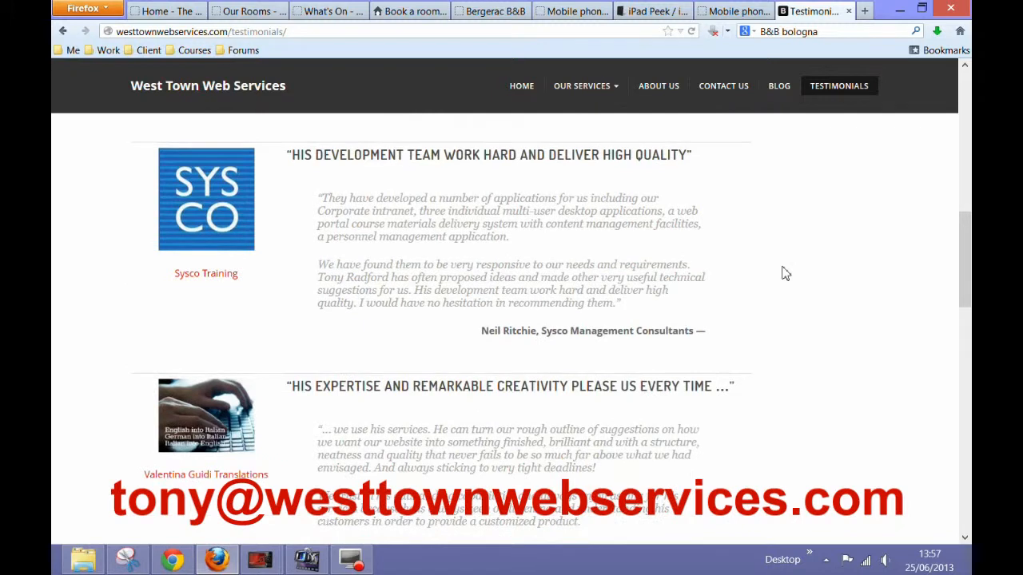
scroll("down", 3)
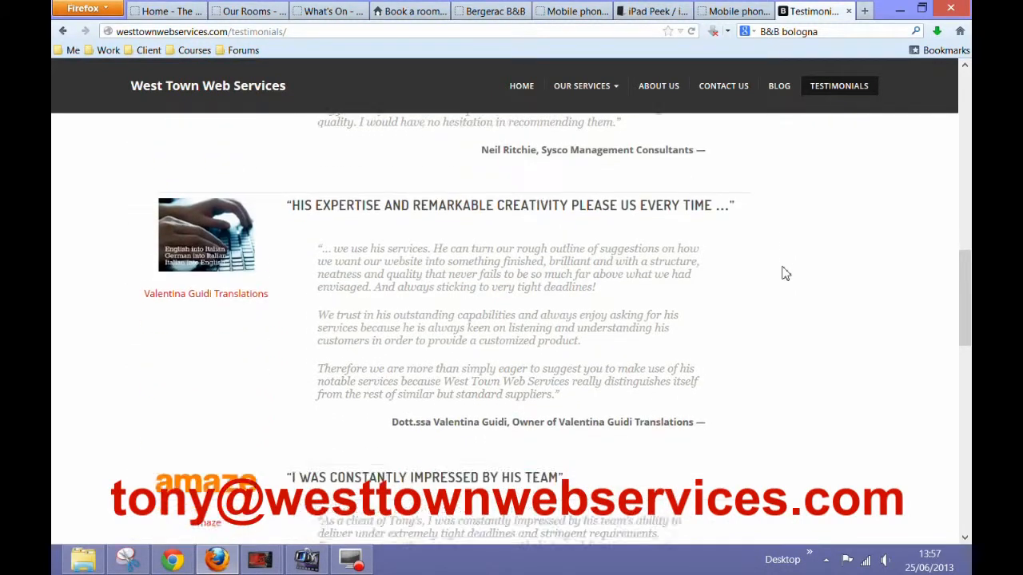
scroll("down", 3)
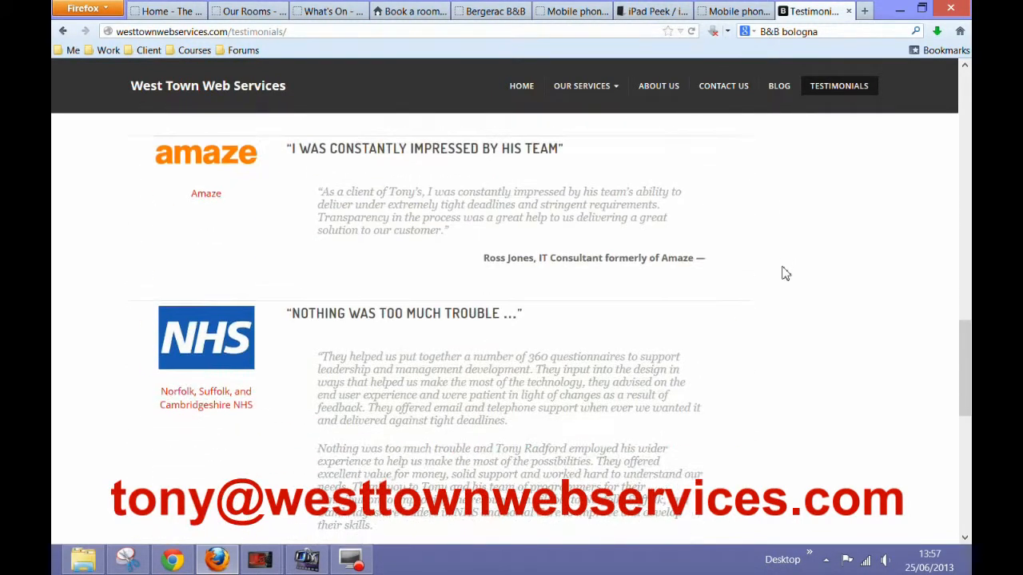
scroll("down", 3)
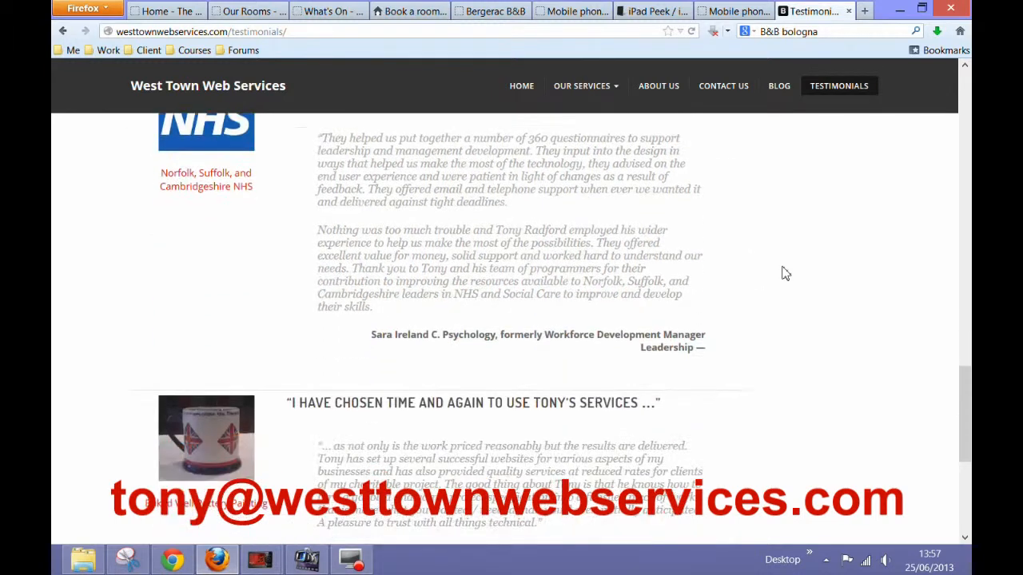
scroll("down", 3)
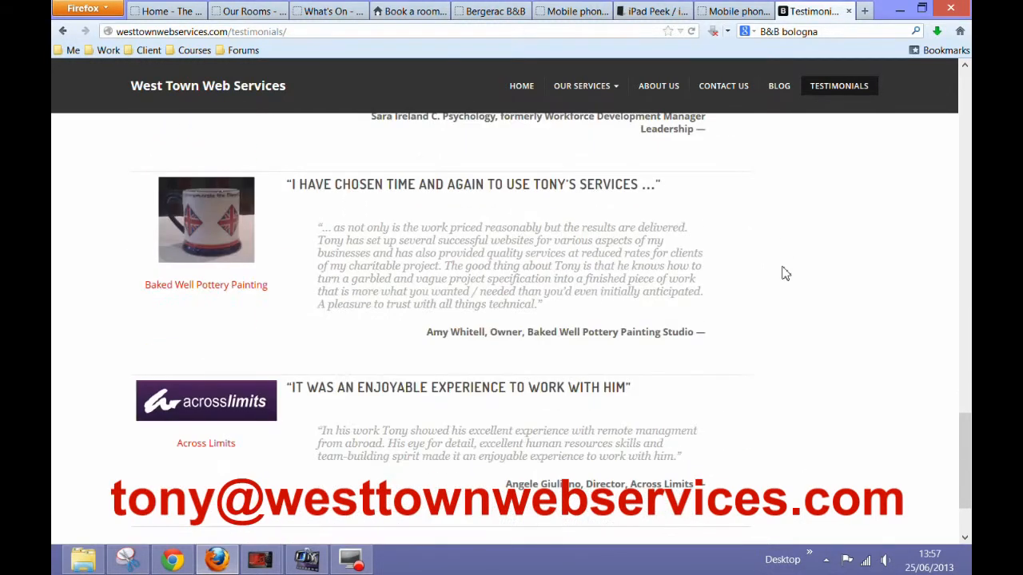